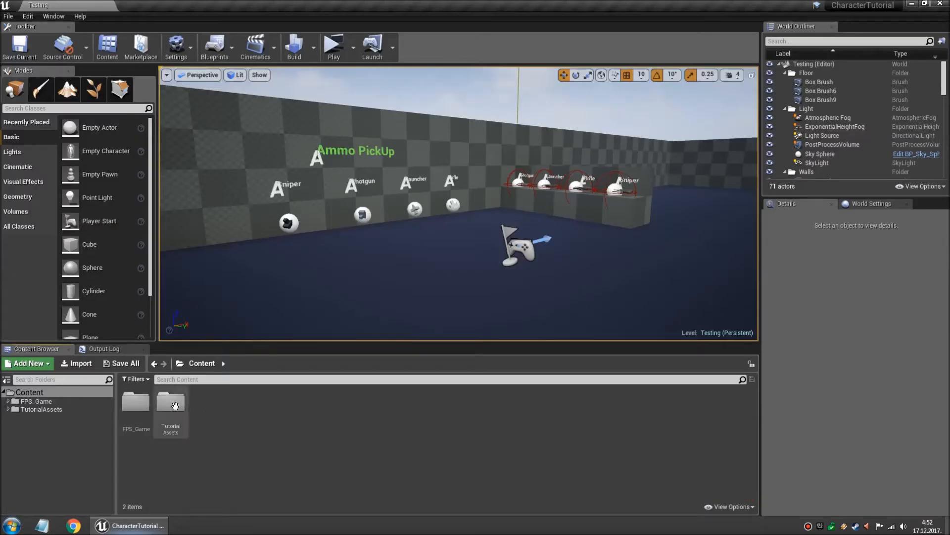
Assign the UE4 mannequin arms skeleton to the SK_FPSArms_FemaleMilitary mesh via Skeleton > Assign Skeleton
{"action": "double_click", "coordinate": [170, 403]}
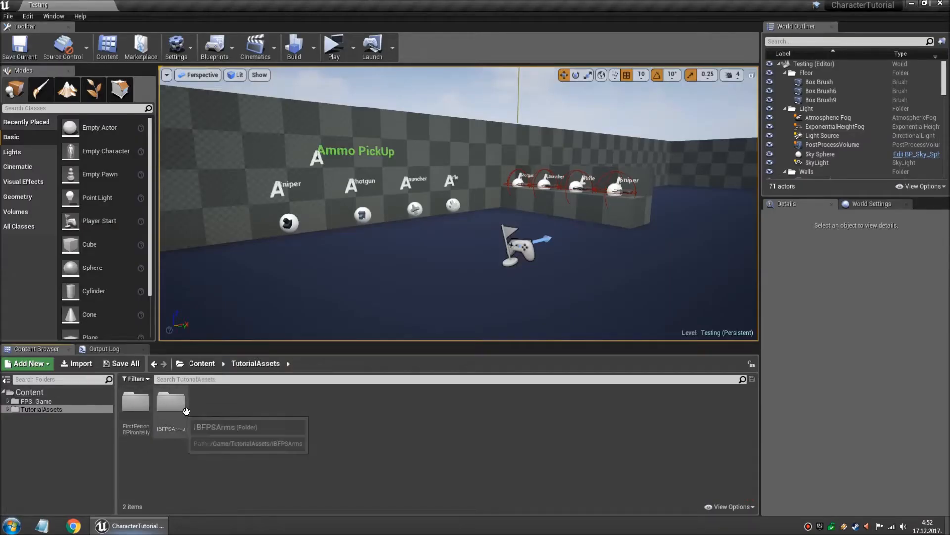
{"action": "double_click", "coordinate": [170, 403]}
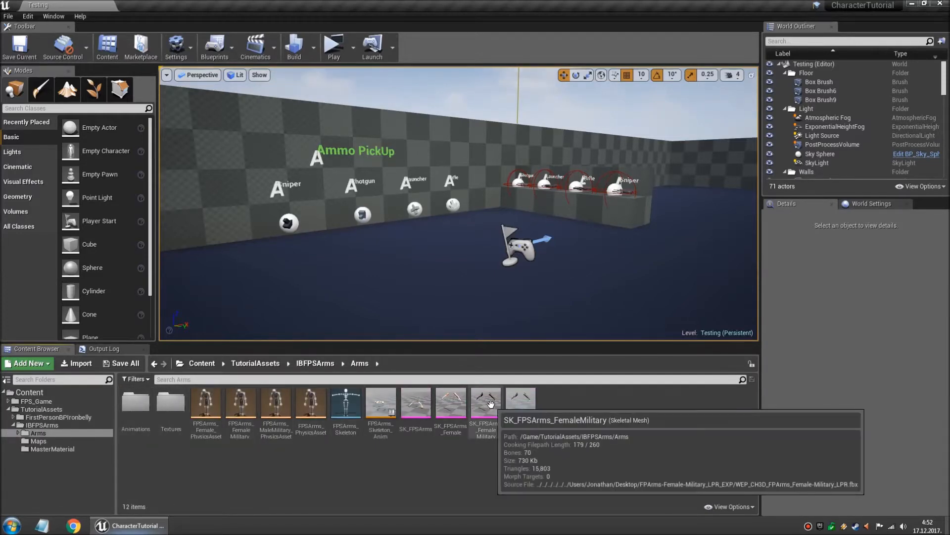
{"action": "right_click", "coordinate": [485, 403]}
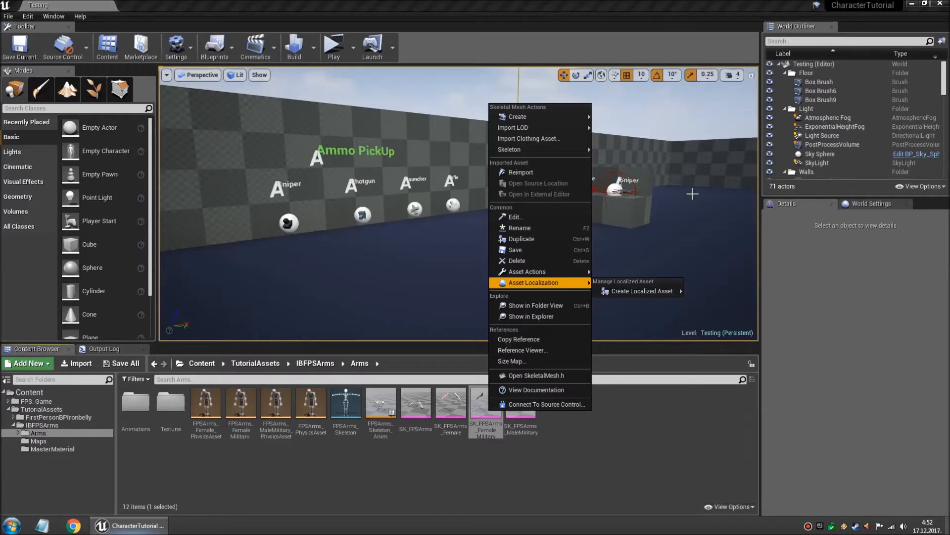
{"action": "mouse_move", "coordinate": [539, 149]}
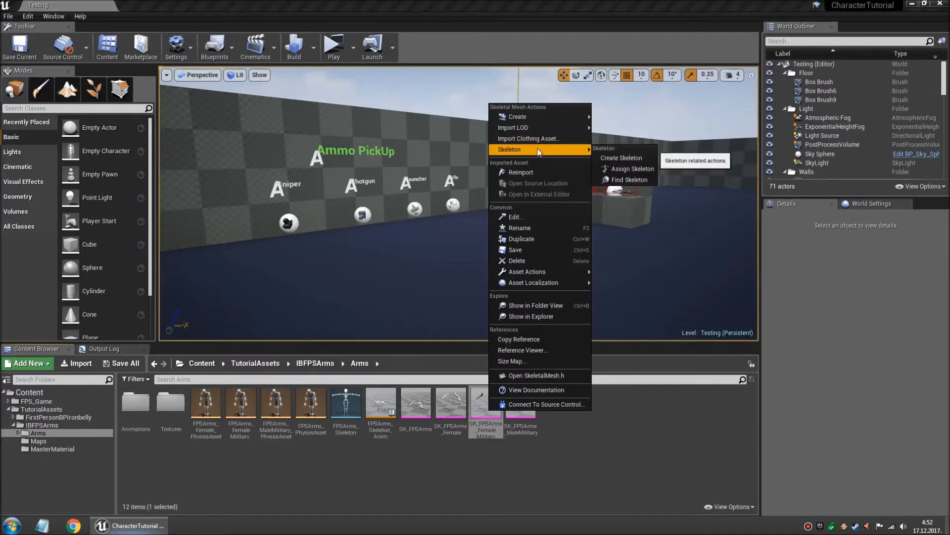
{"action": "left_click", "coordinate": [633, 168]}
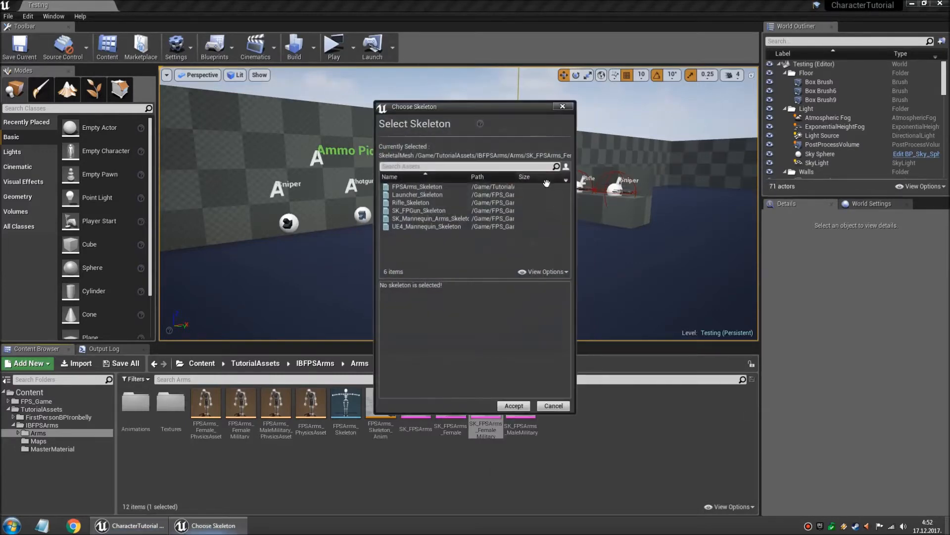
{"action": "left_click", "coordinate": [431, 218]}
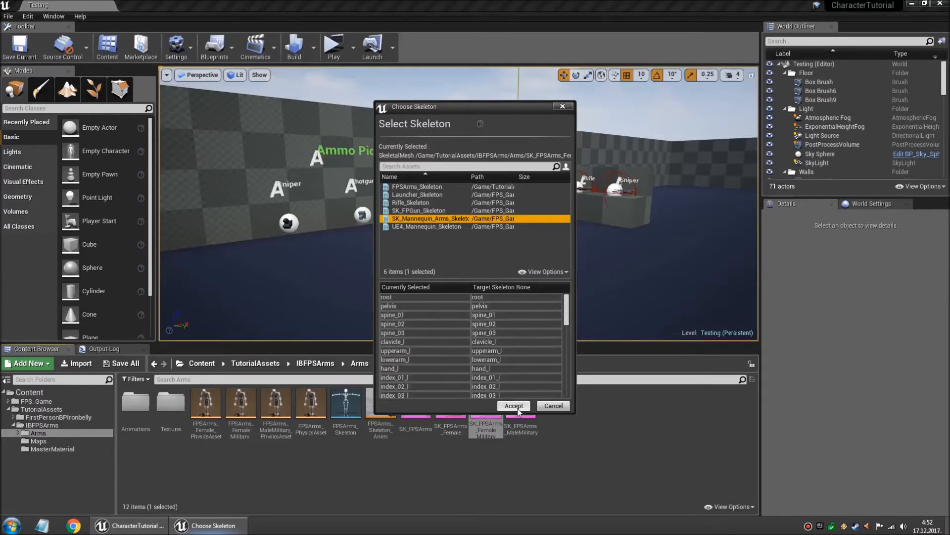
{"action": "left_click", "coordinate": [514, 406]}
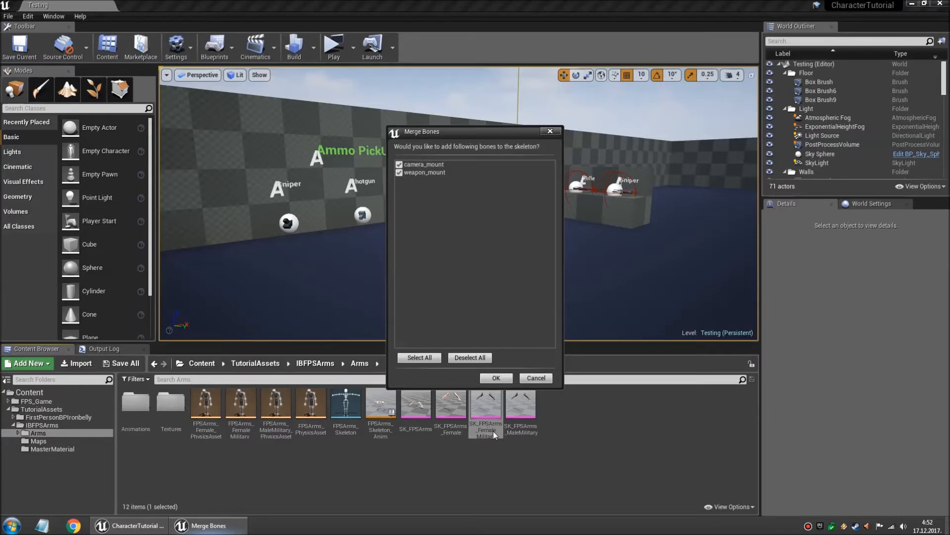
{"action": "mouse_move", "coordinate": [89, 380]}
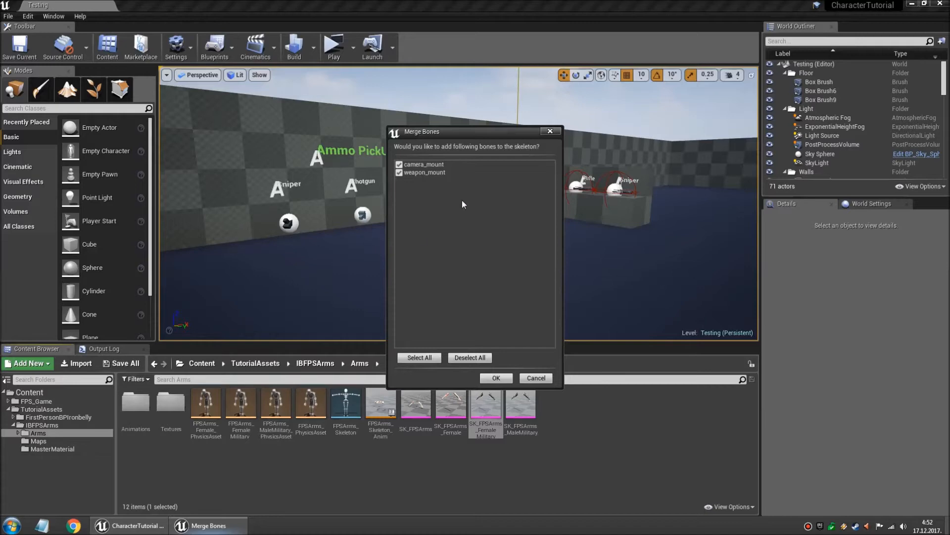
{"action": "mouse_move", "coordinate": [496, 336]}
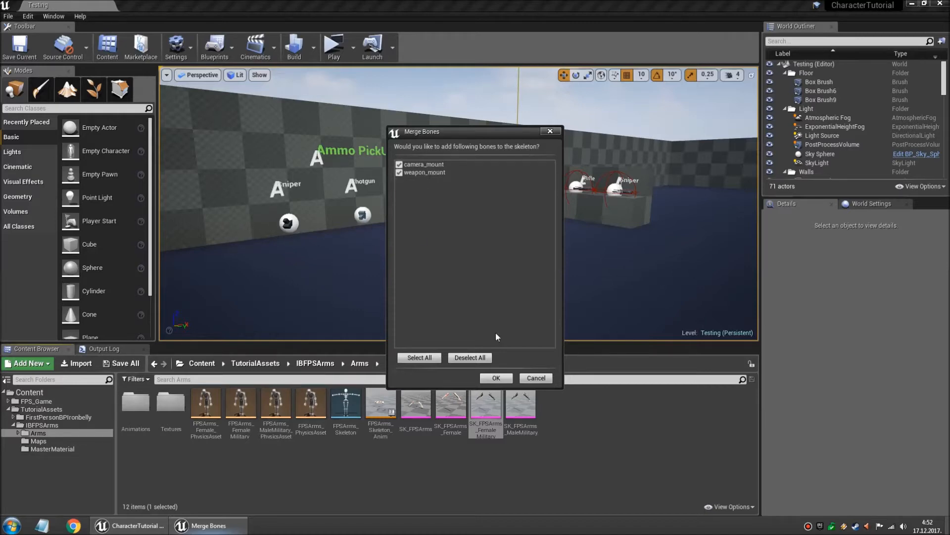
Confirm merging the camera_mount and weapon_mount bones into the mannequin skeleton
{"action": "left_click", "coordinate": [495, 377]}
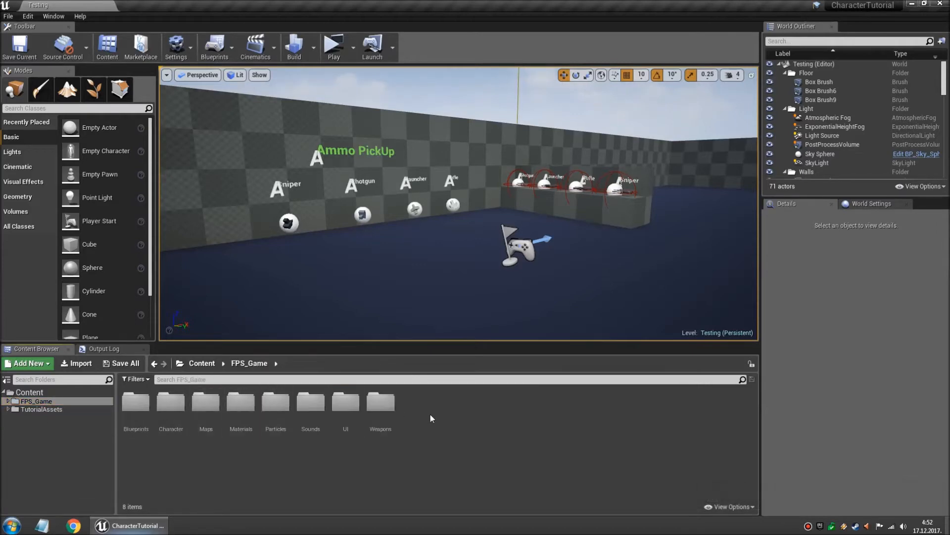
Open BP_CharacterBase from the Blueprints folder and run a quick play preview showing the new arms with the rifle
{"action": "double_click", "coordinate": [135, 403]}
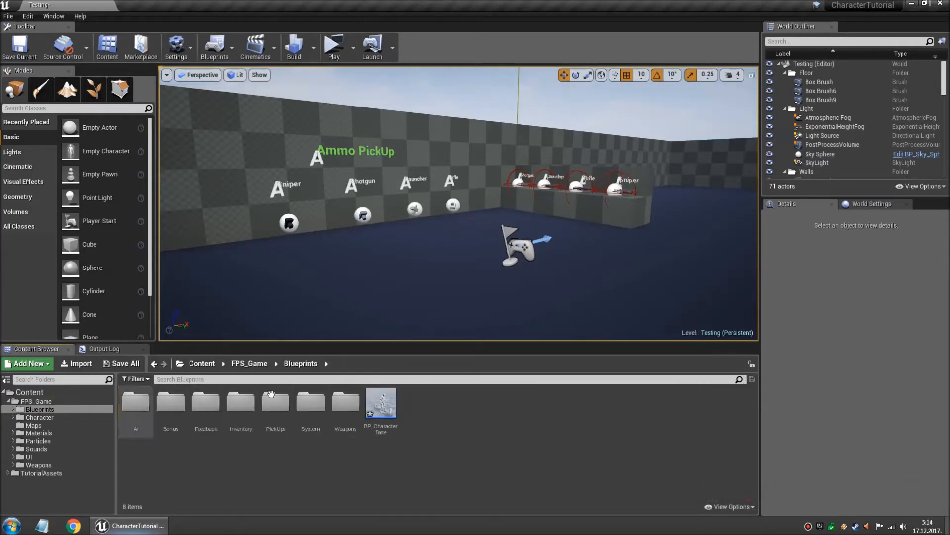
{"action": "double_click", "coordinate": [380, 403]}
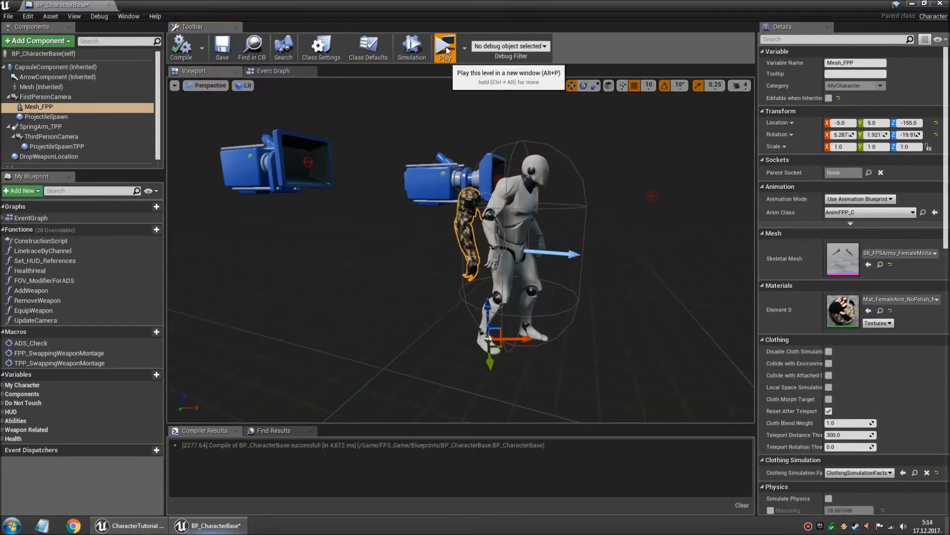
{"action": "left_click", "coordinate": [444, 48]}
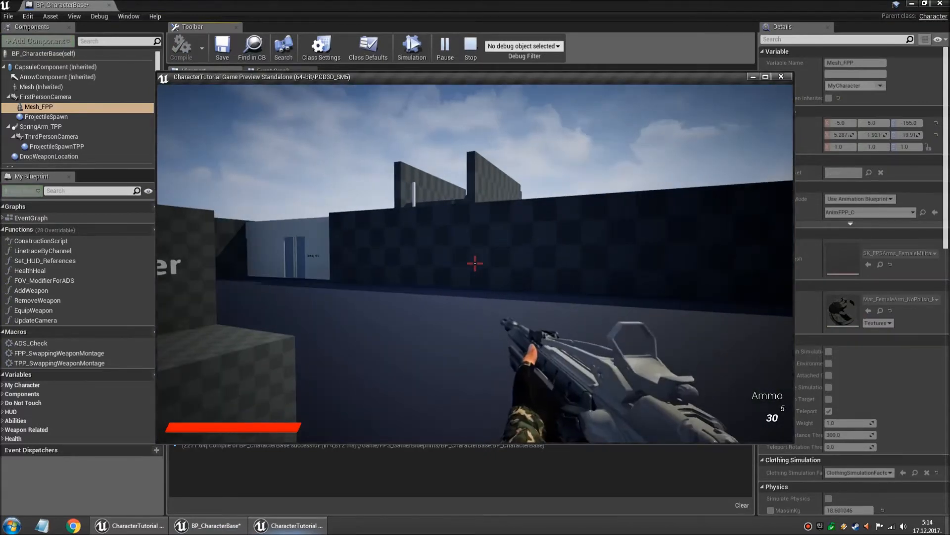
{"action": "left_click", "coordinate": [474, 263]}
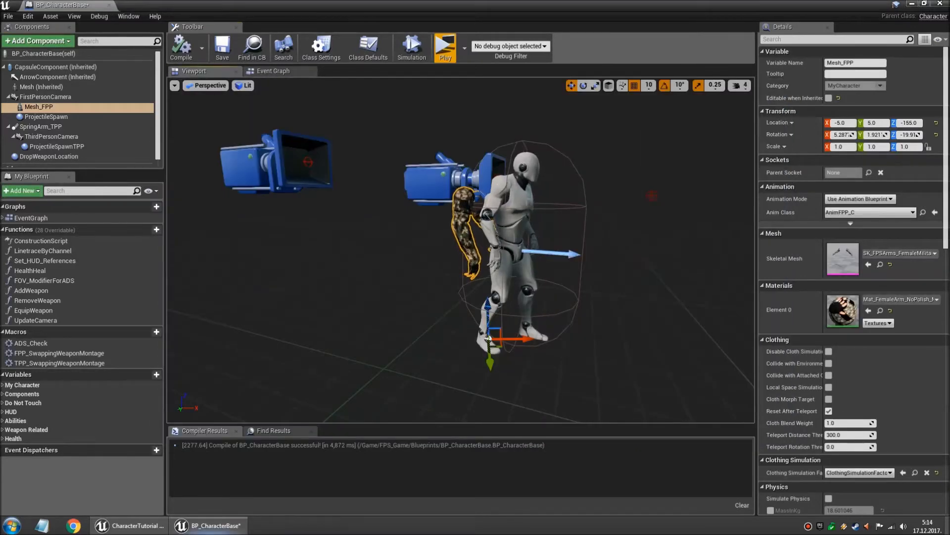
Review the GripPoint right-hand socket in UE4_Mannequin_Skeleton, then bring up BP_CharacterBase's Class Defaults
{"action": "left_click", "coordinate": [42, 87]}
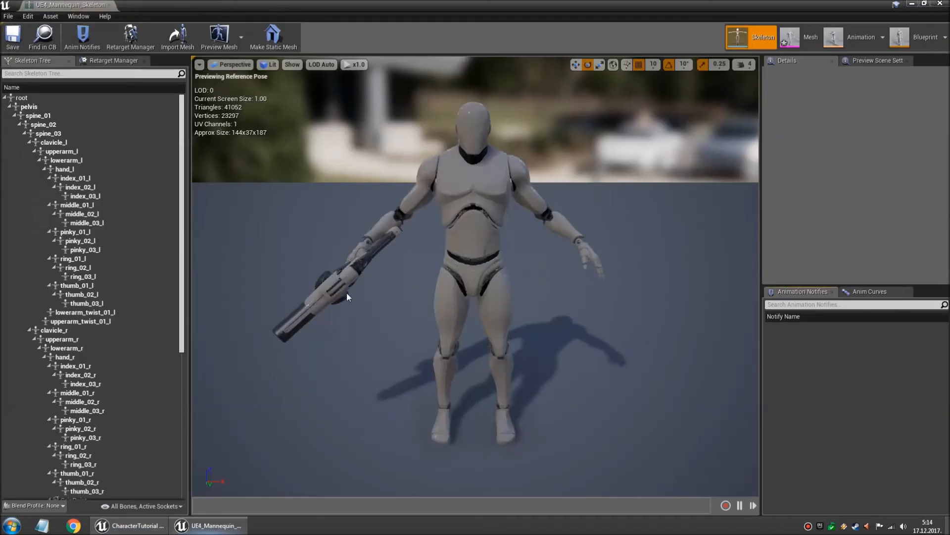
{"action": "scroll", "scroll_direction": "down", "scroll_amount": 3}
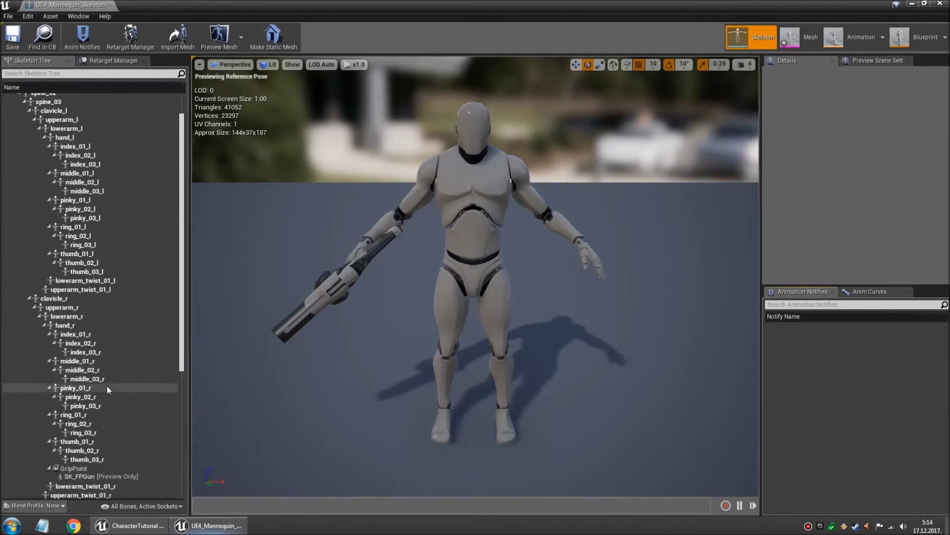
{"action": "left_click", "coordinate": [74, 468]}
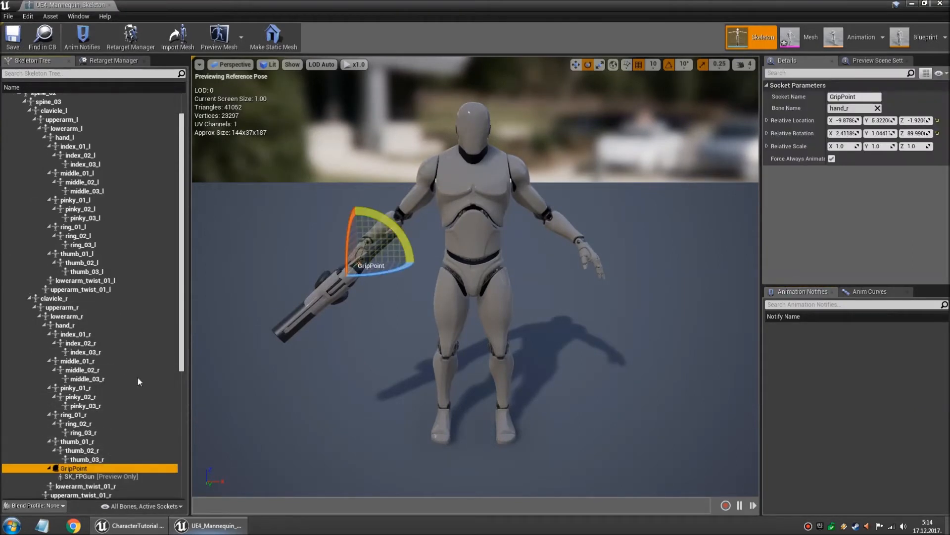
{"action": "left_click", "coordinate": [60, 473]}
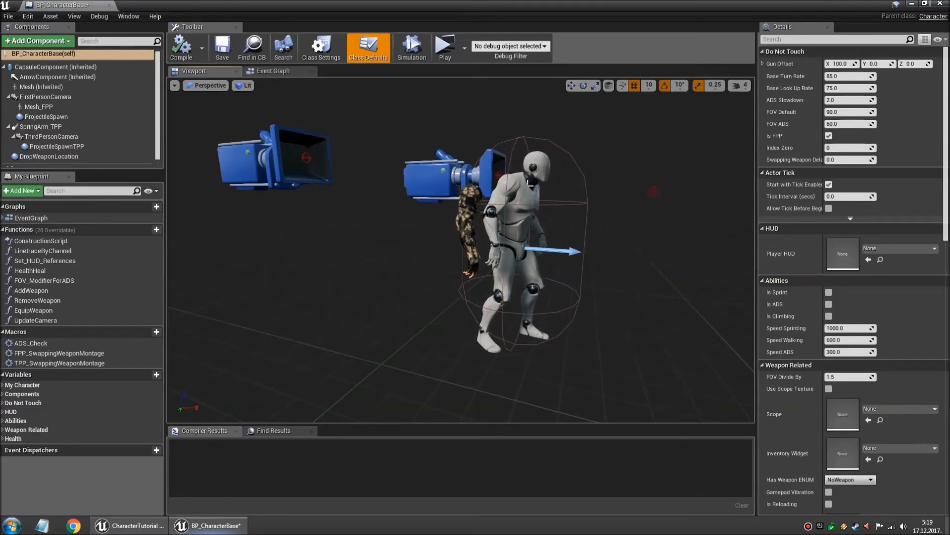
Parent the ThirdPersonCamera to the inherited Mesh's head bone with its location at 0,0,0
{"action": "left_click", "coordinate": [41, 87]}
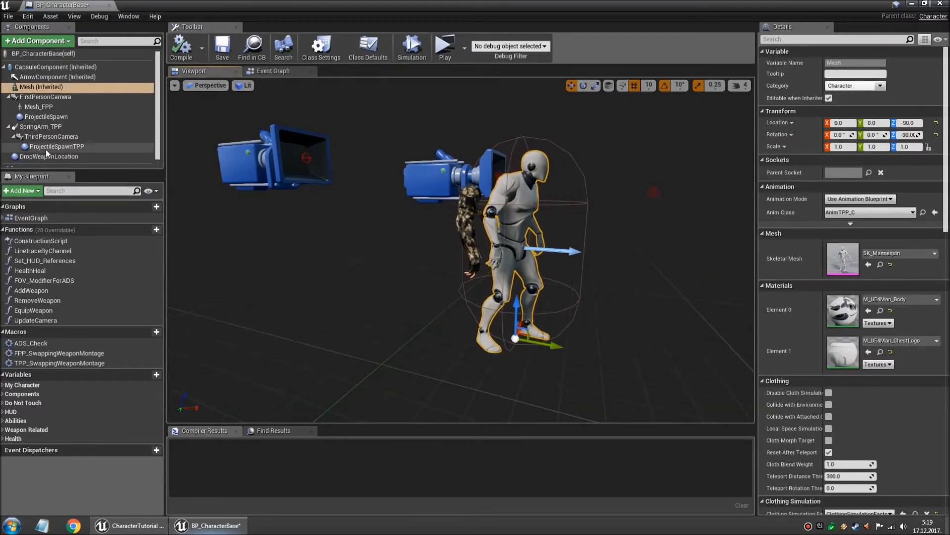
{"action": "left_click", "coordinate": [53, 136]}
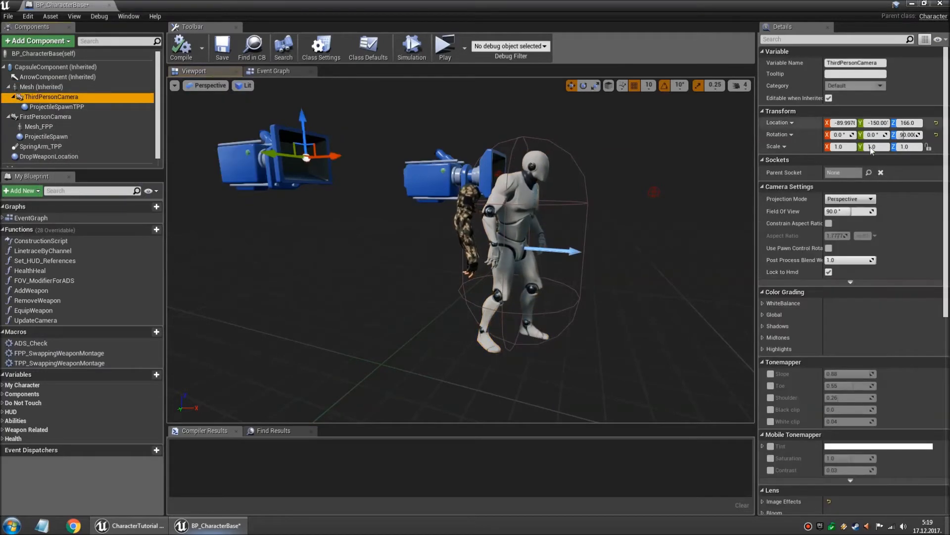
{"action": "left_click", "coordinate": [869, 173]}
{"action": "type", "text": "head"}
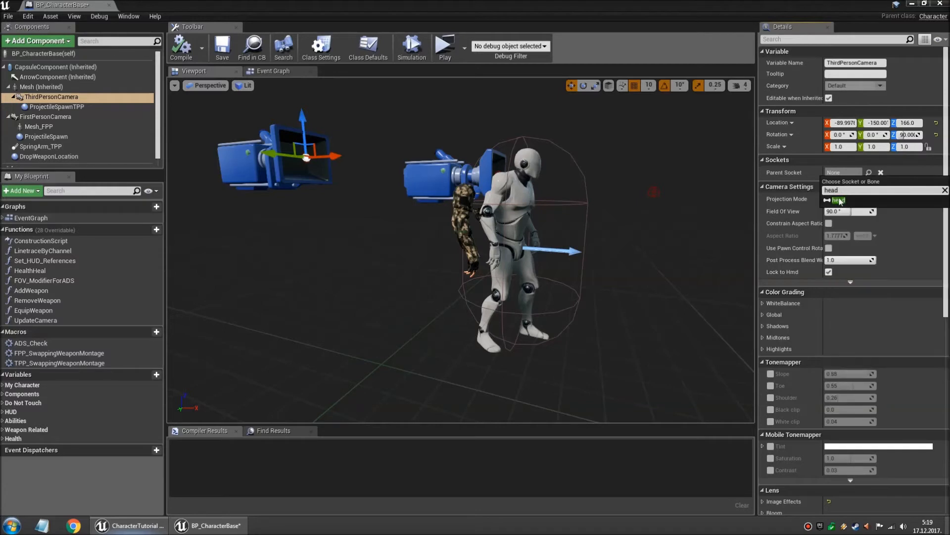
{"action": "left_click", "coordinate": [838, 201]}
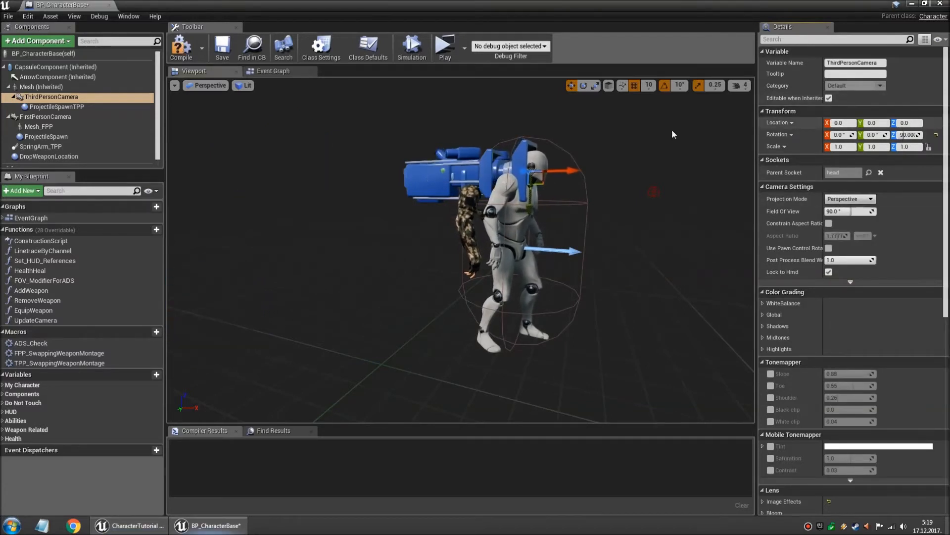
{"action": "mouse_move", "coordinate": [180, 48]}
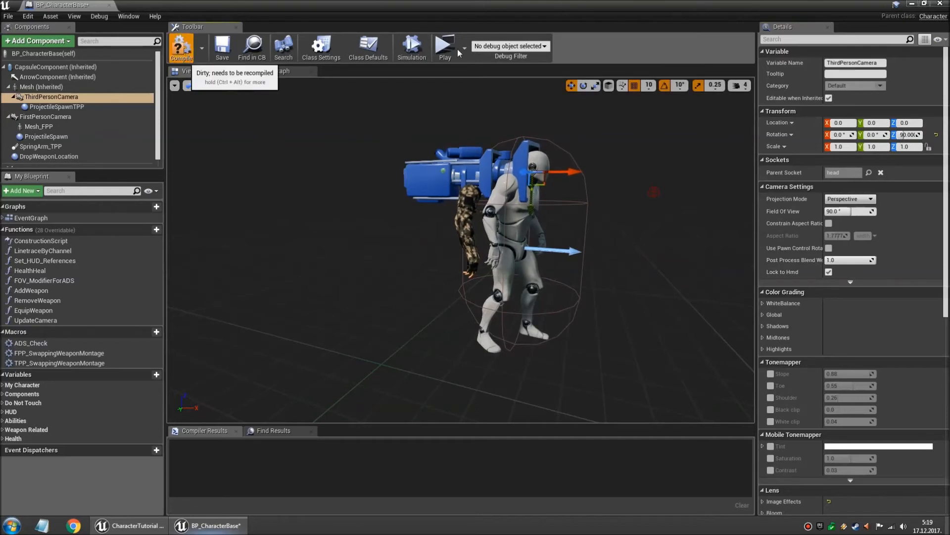
{"action": "mouse_move", "coordinate": [453, 52]}
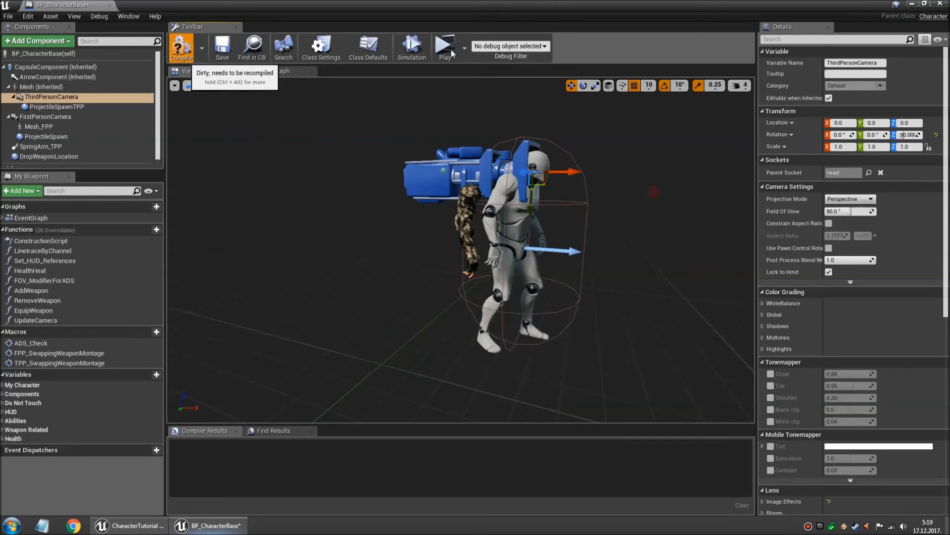
Enable Use Pawn Control Rotation on the head camera, compile BP_CharacterBase, and launch a play preview
{"action": "left_click", "coordinate": [445, 48]}
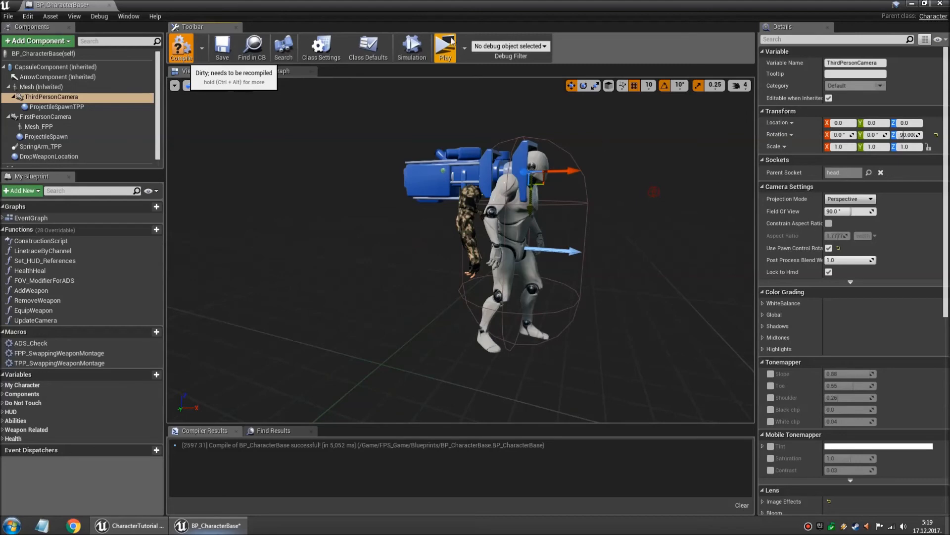
{"action": "left_click", "coordinate": [444, 47]}
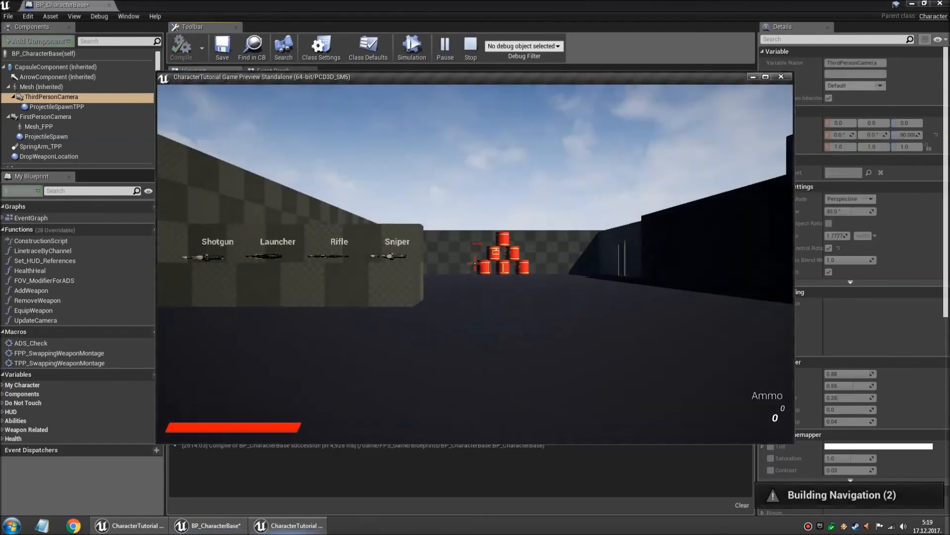